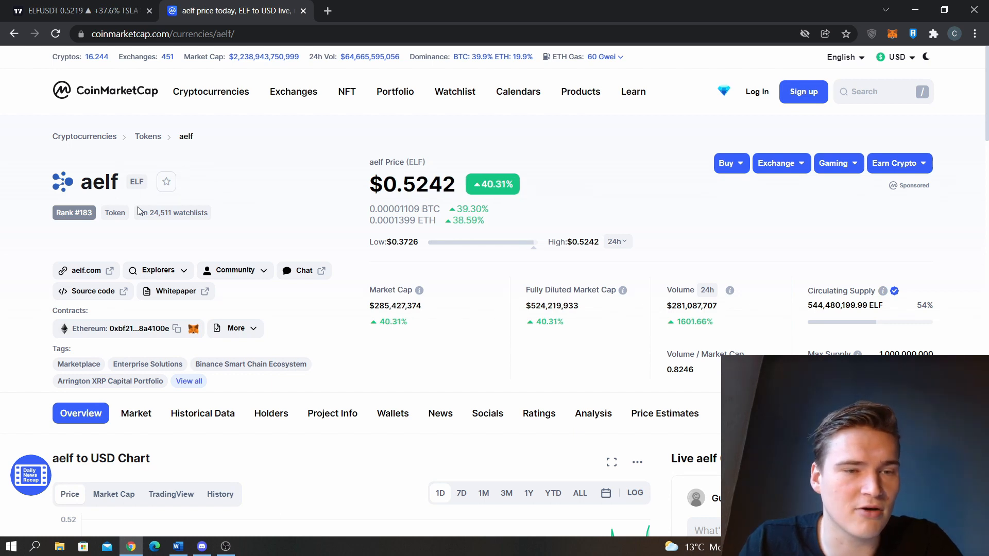
Highlight the aelf coin name and move the chart view to the rejection area near 0.56
double_click(99, 181)
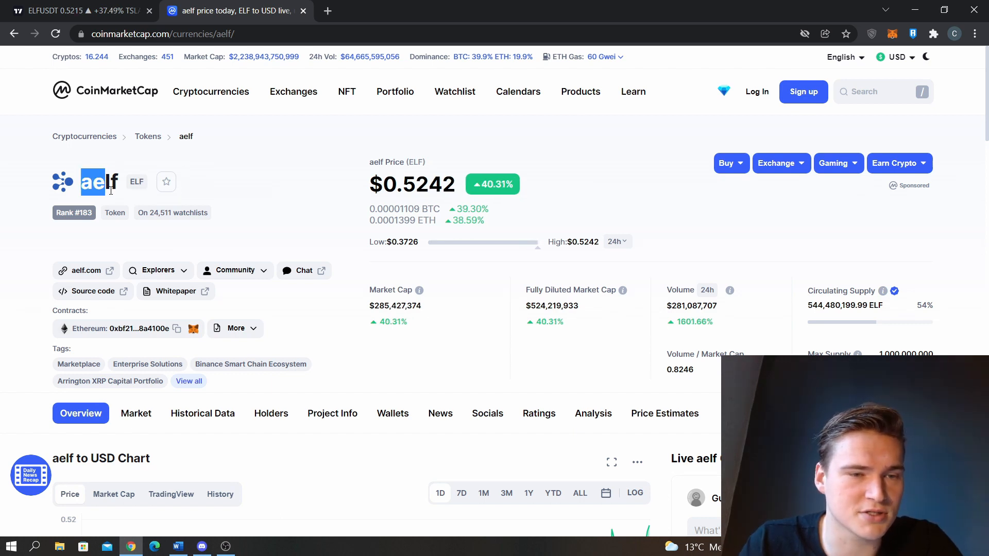
mouse_move(155, 205)
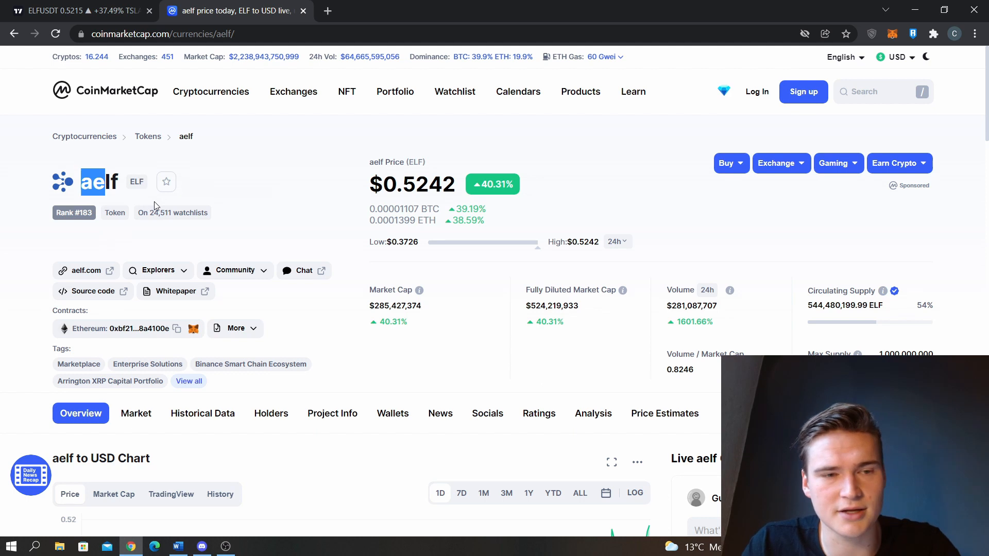
mouse_move(218, 175)
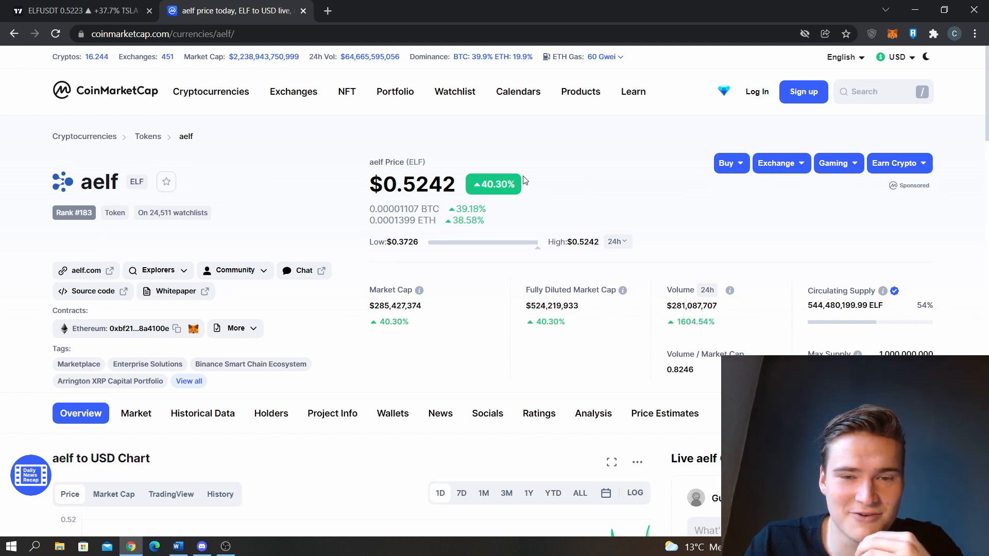
scroll(down, 3)
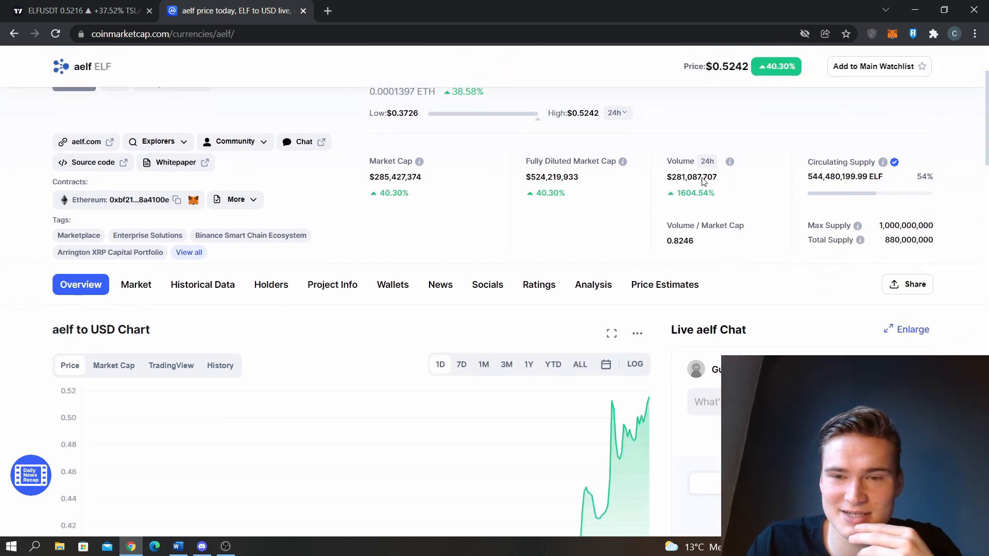
scroll(down, 3)
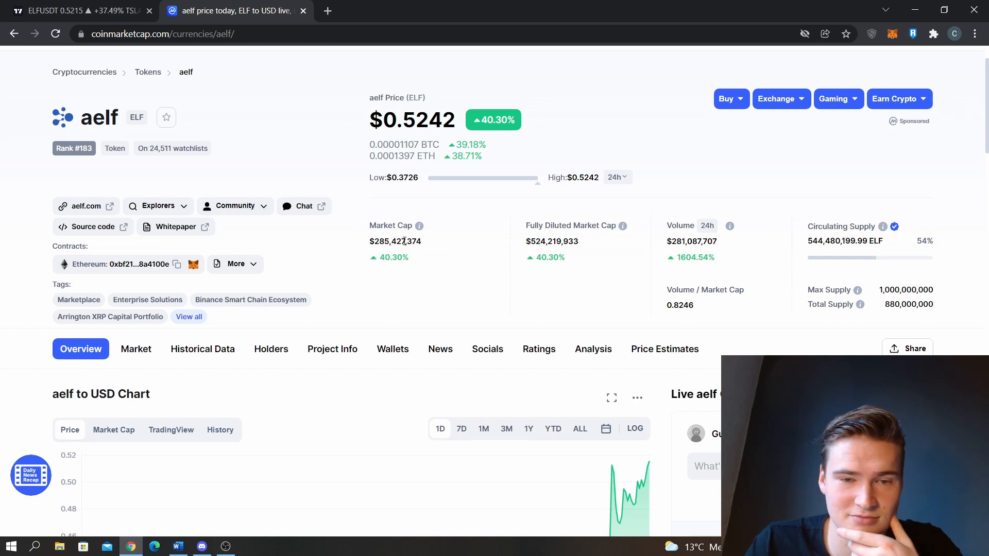
click(76, 11)
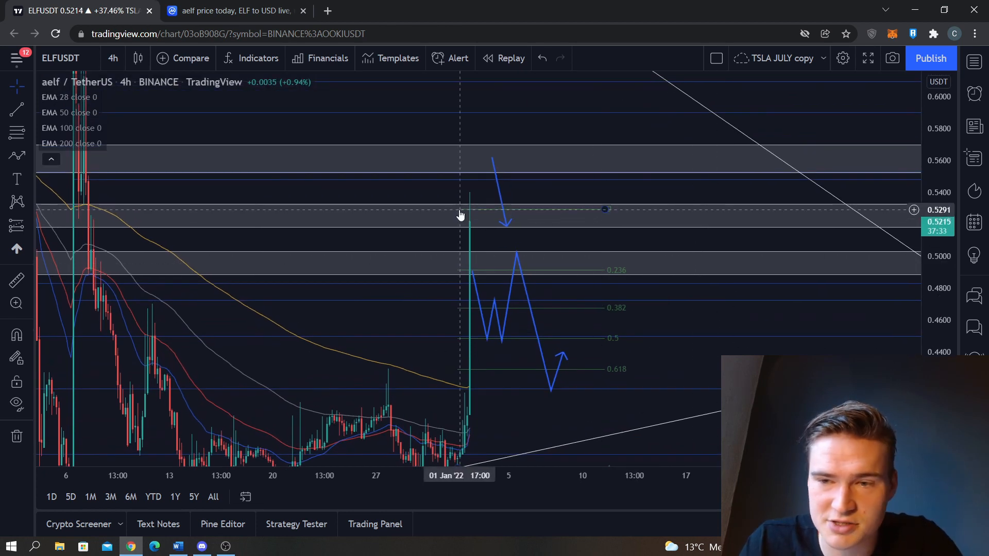
mouse_move(628, 218)
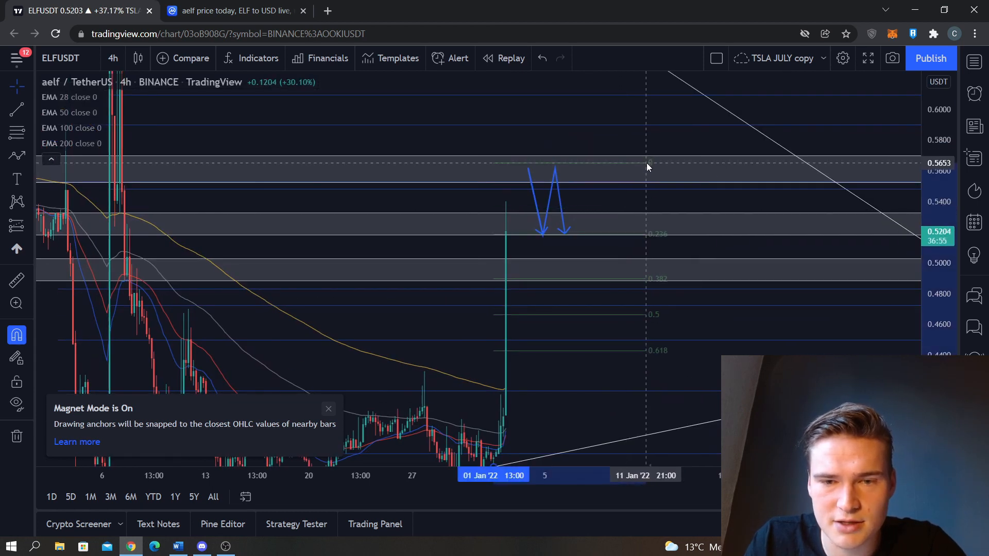
Select the Fib retracement to respan it from the late-December low to about 0.565
click(646, 163)
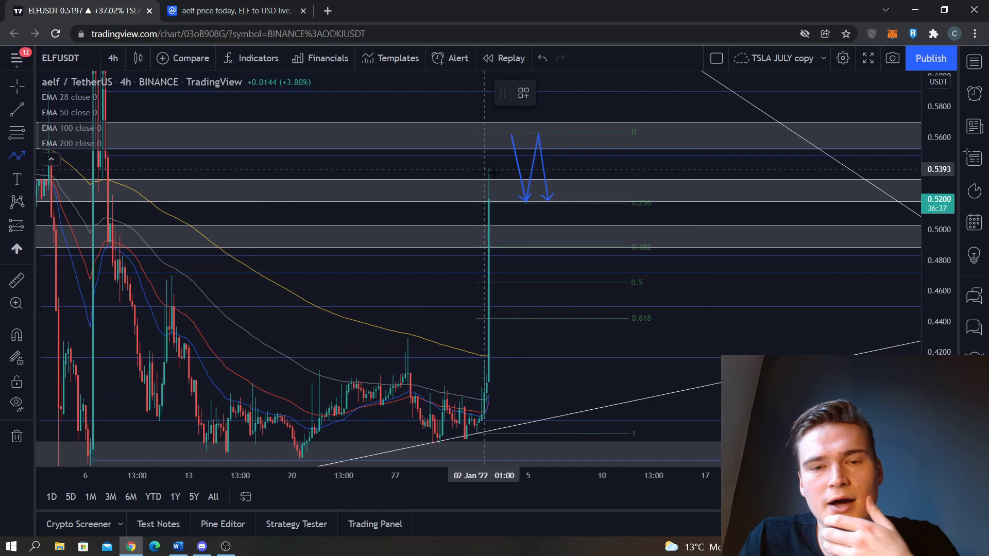
Draw a bullish leg above 0.58 and a bearish zigzag through 0.236–0.382 down toward 0.618
drag(547, 199, 561, 95)
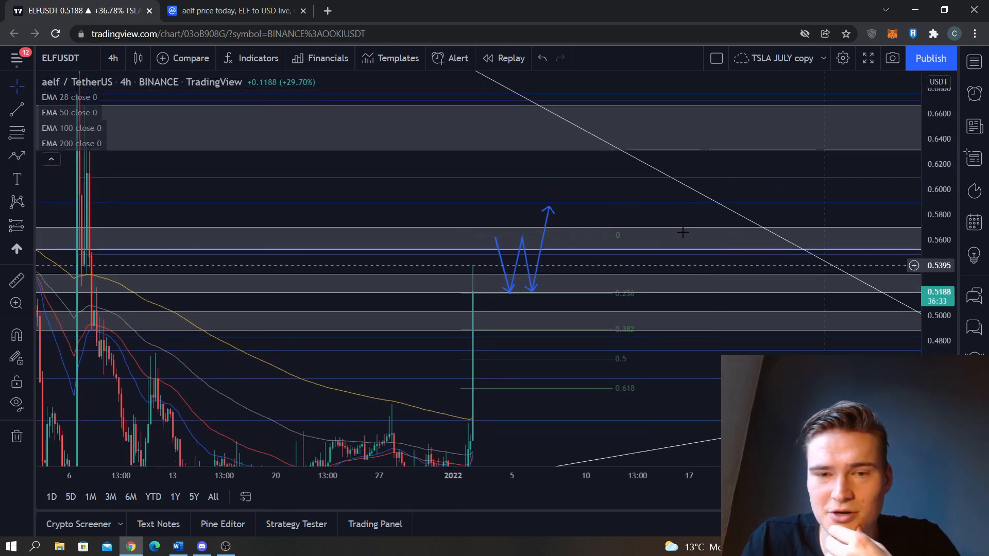
drag(532, 288, 561, 113)
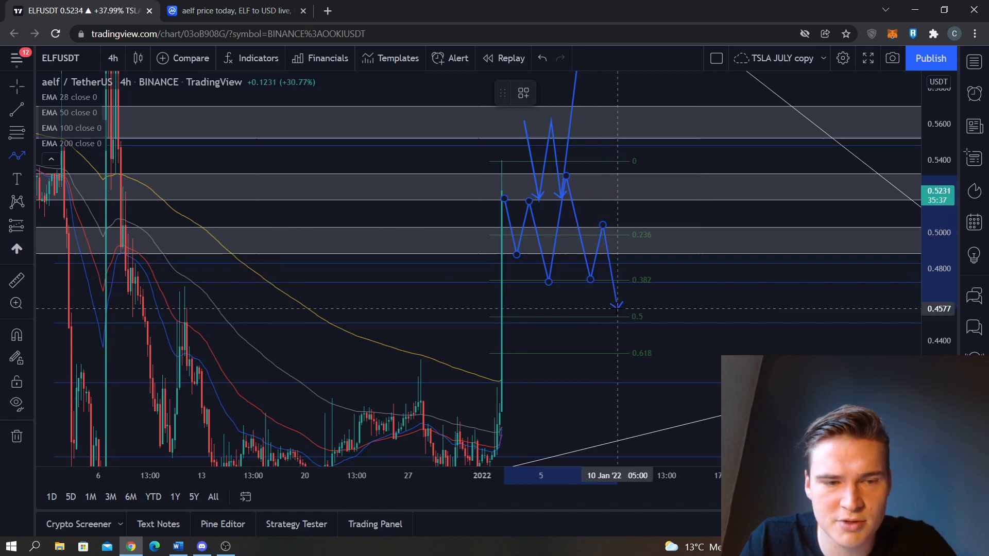
drag(618, 303, 630, 351)
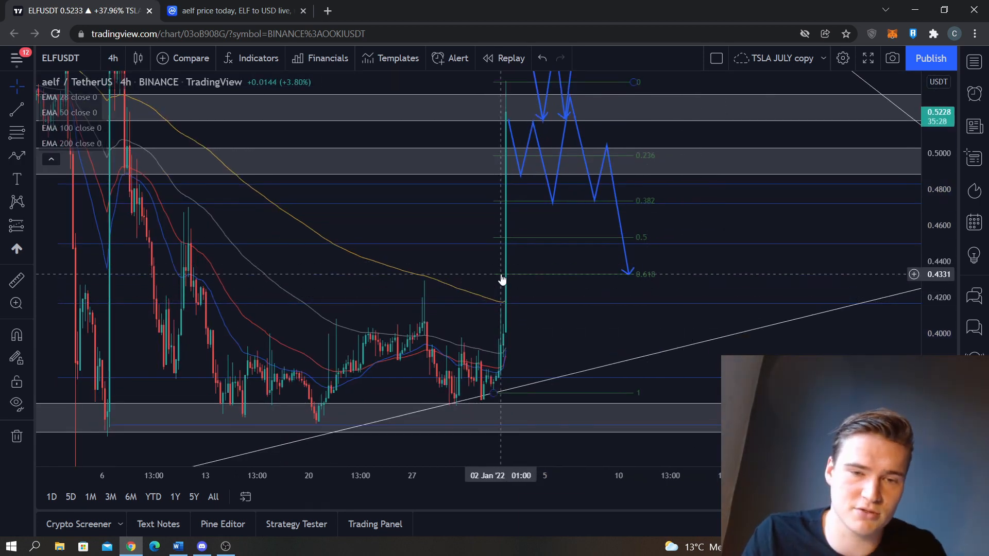
Finish the bearish path with its last arrow resting on the 0.618 Fib level
click(17, 157)
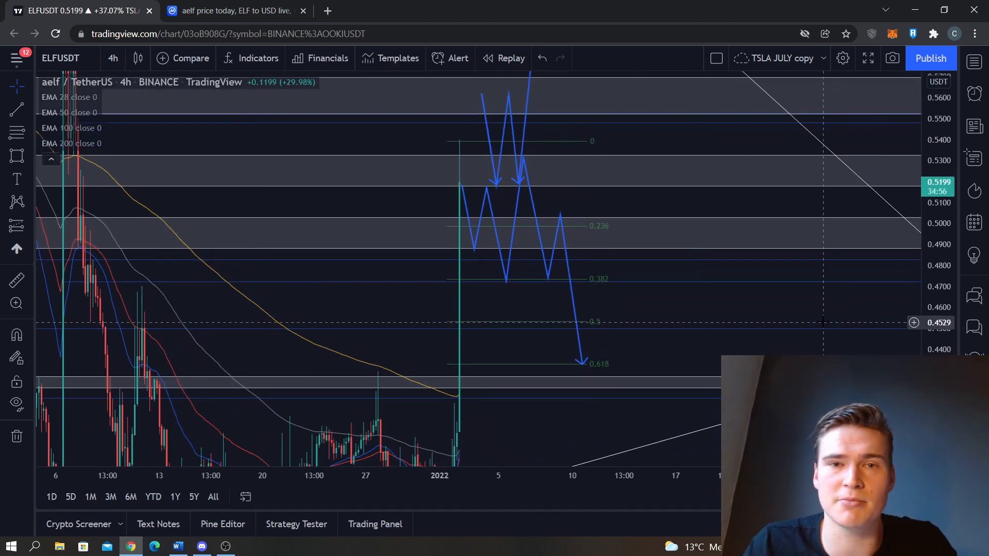
mouse_move(645, 206)
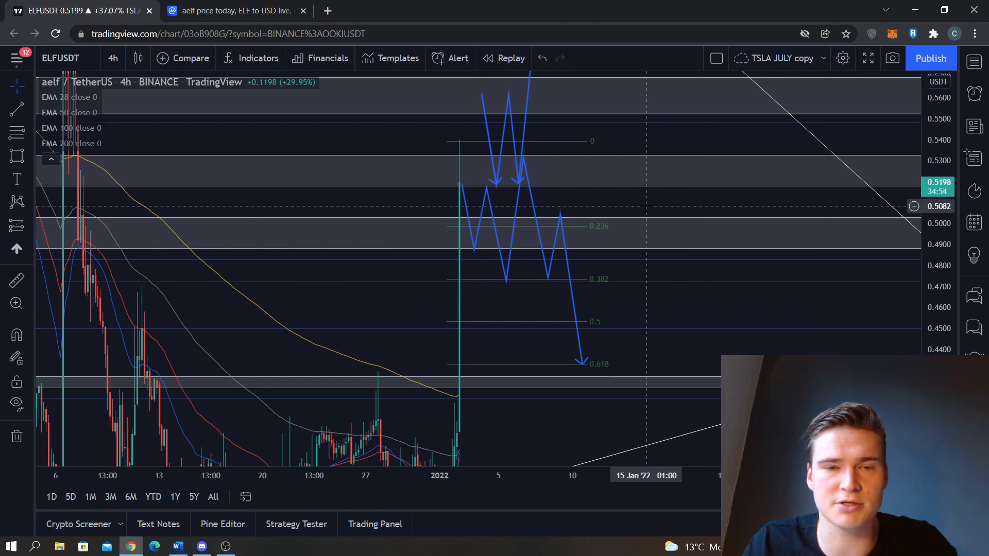
mouse_move(651, 230)
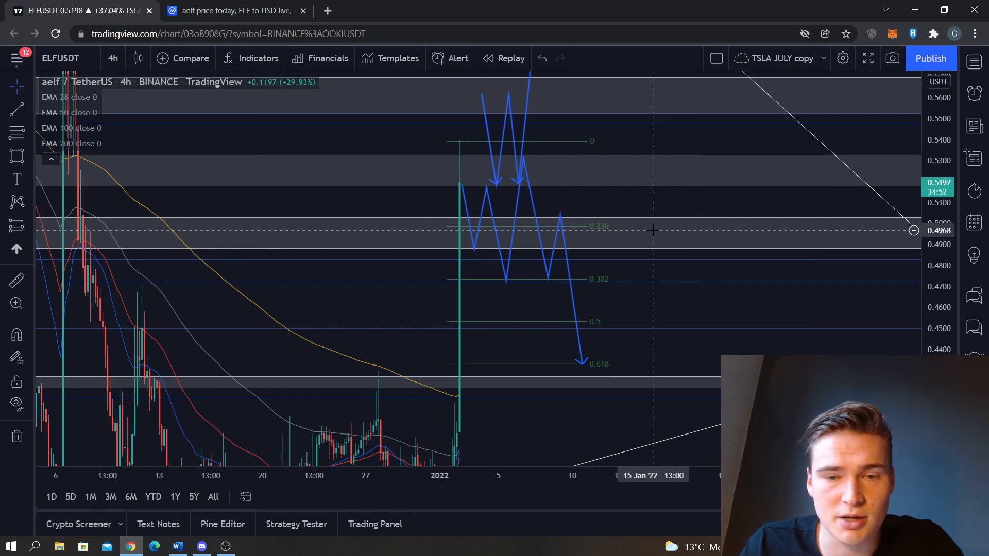